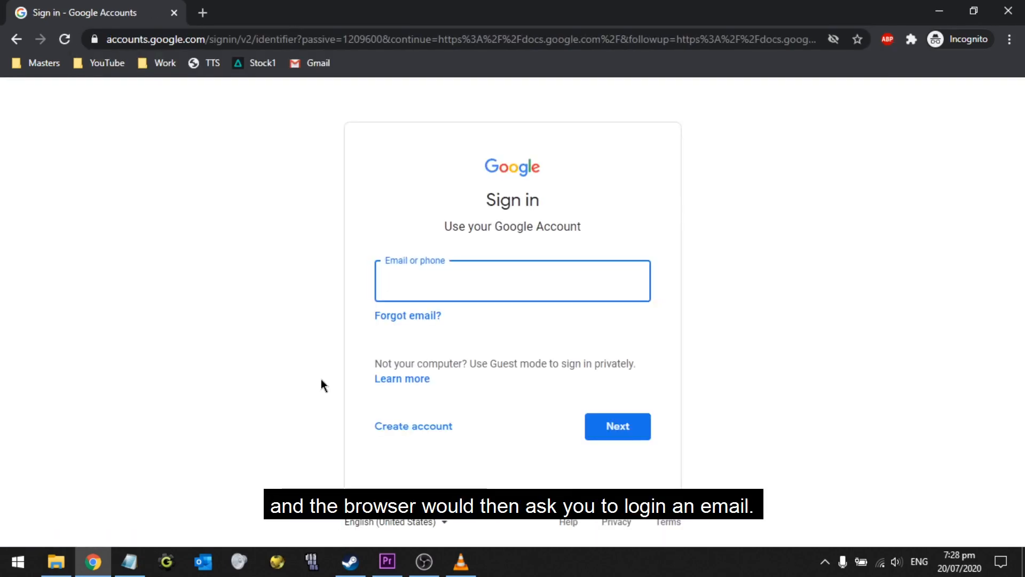
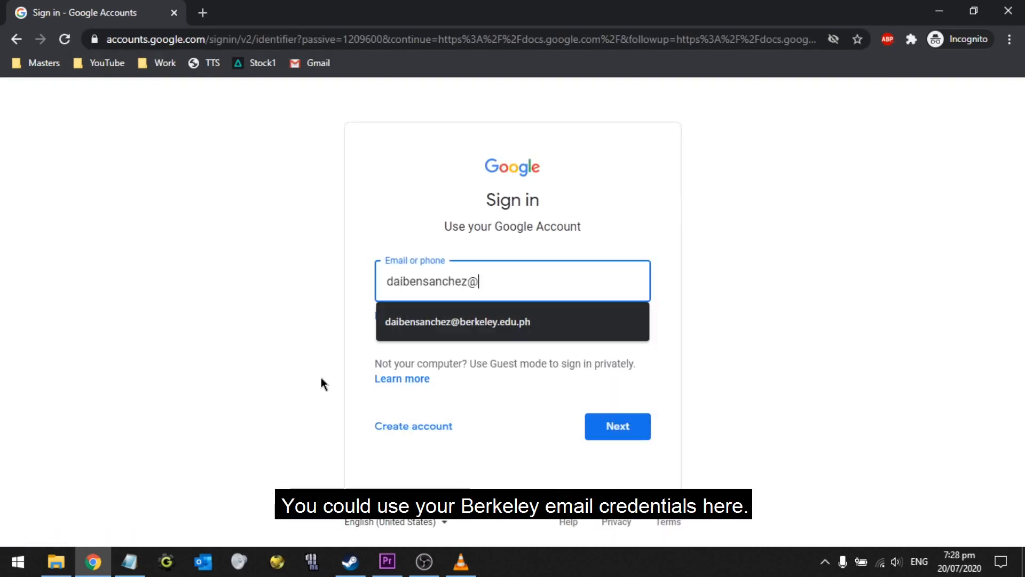
{"action": "left_click", "coordinate": [616, 425]}
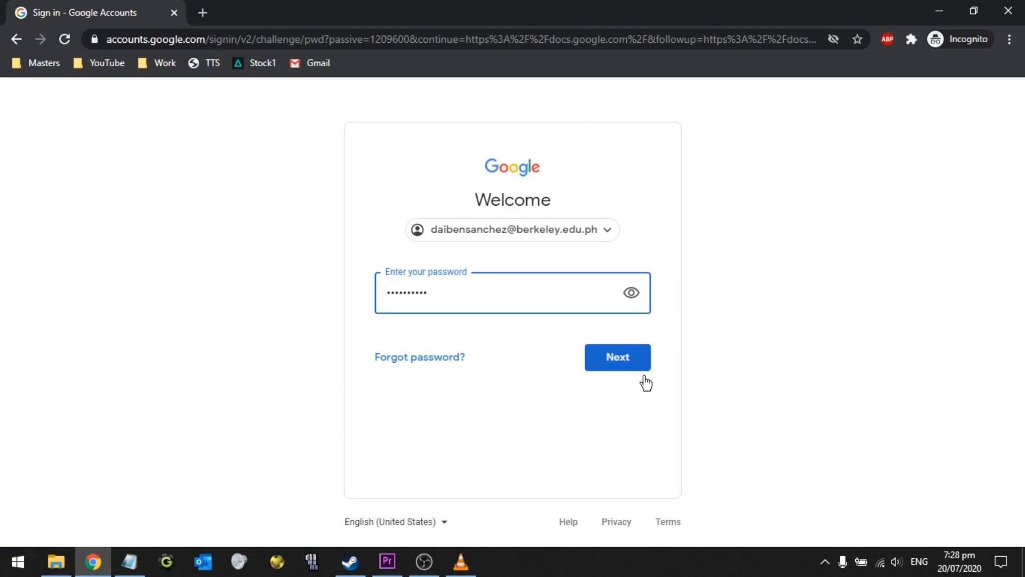
{"action": "left_click", "coordinate": [616, 357]}
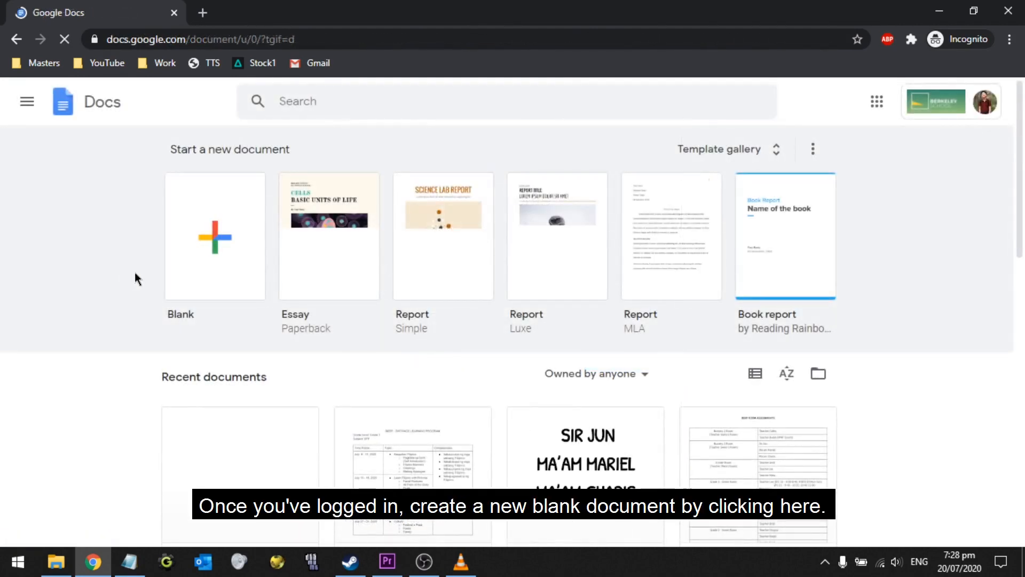
Step: Create a blank document and rename it 'Research'
{"action": "left_click", "coordinate": [215, 236]}
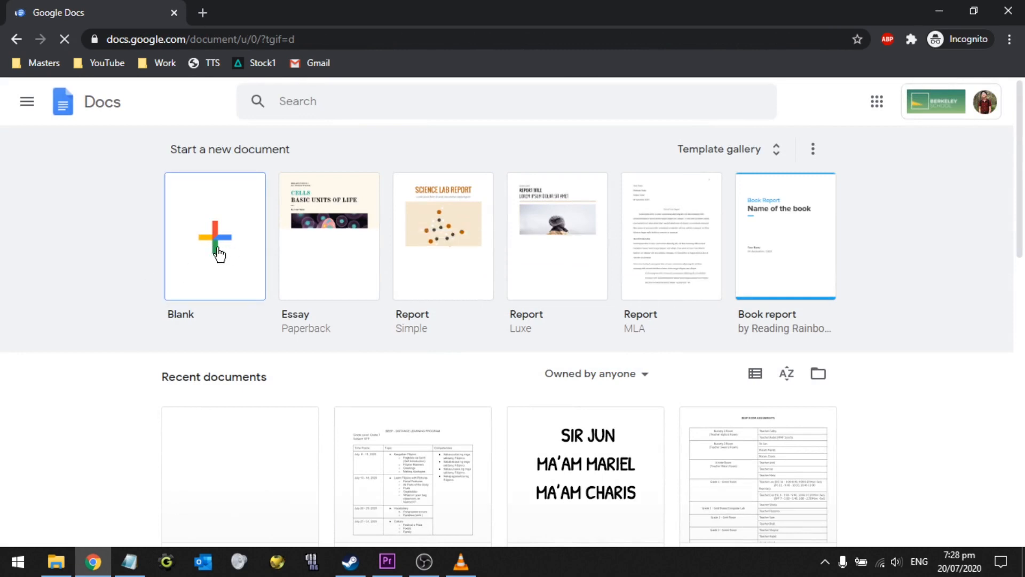
{"action": "left_click", "coordinate": [215, 236]}
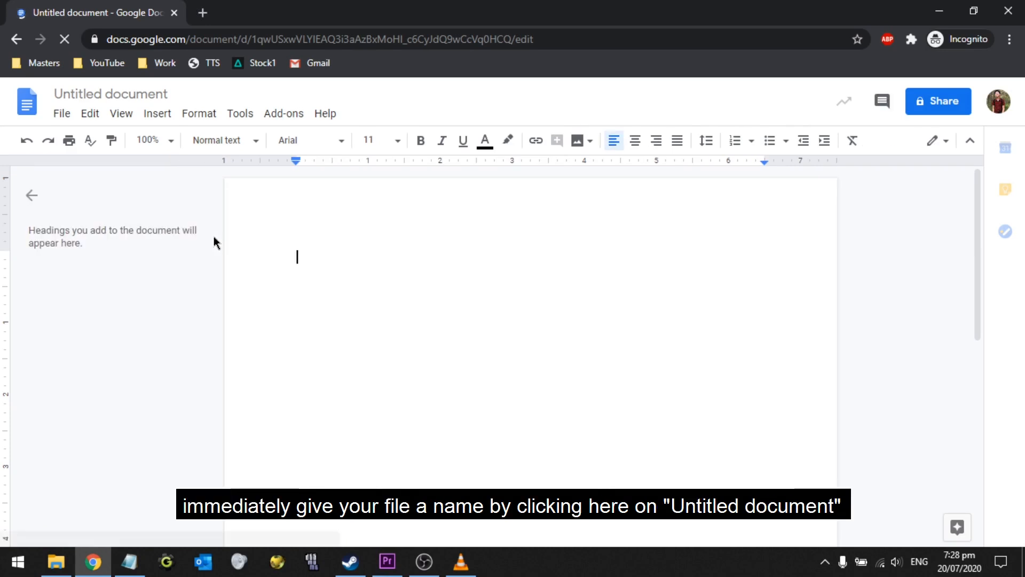
{"action": "left_click", "coordinate": [111, 94]}
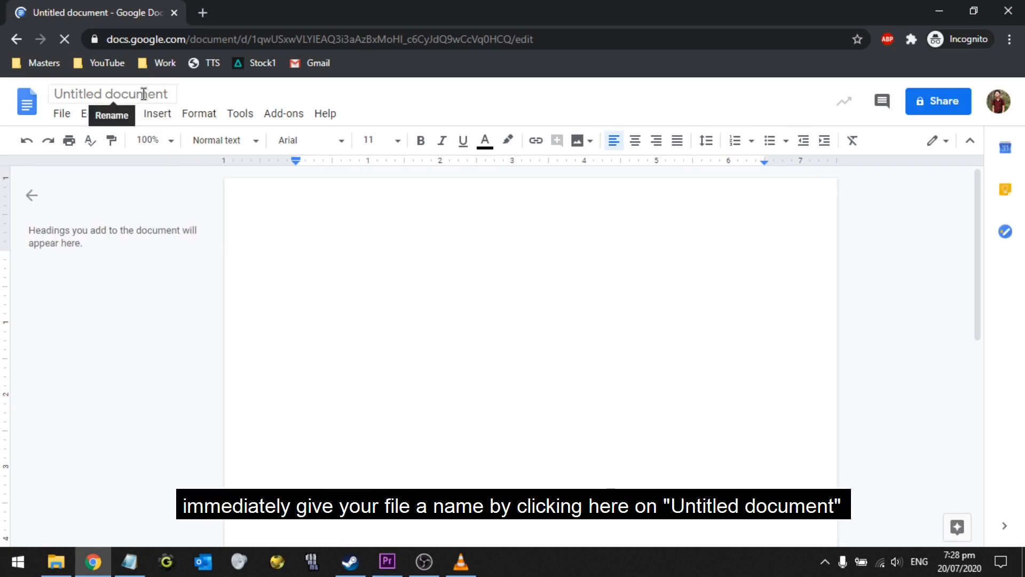
{"action": "left_click", "coordinate": [111, 93]}
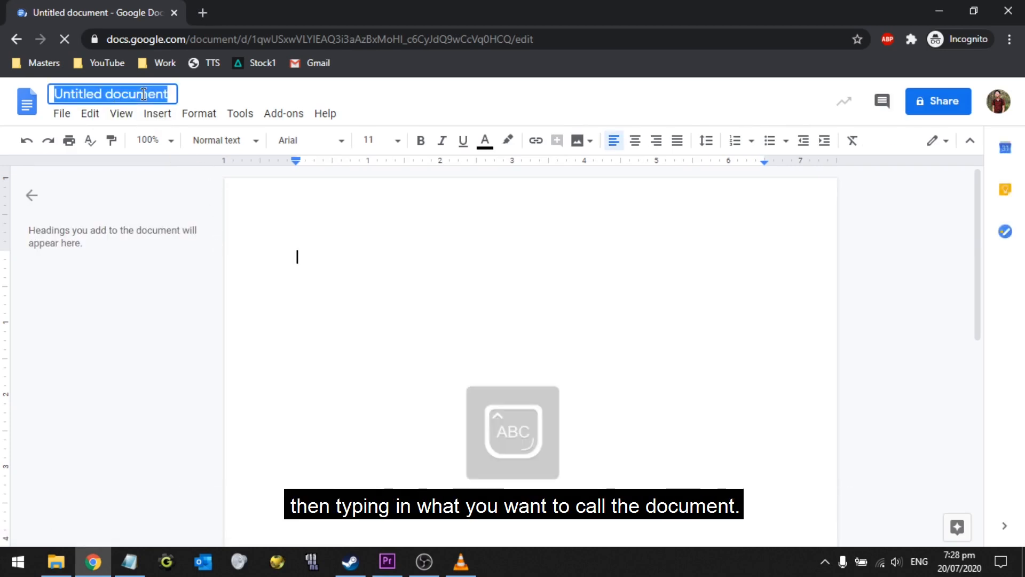
{"action": "type", "text": "Ree"}
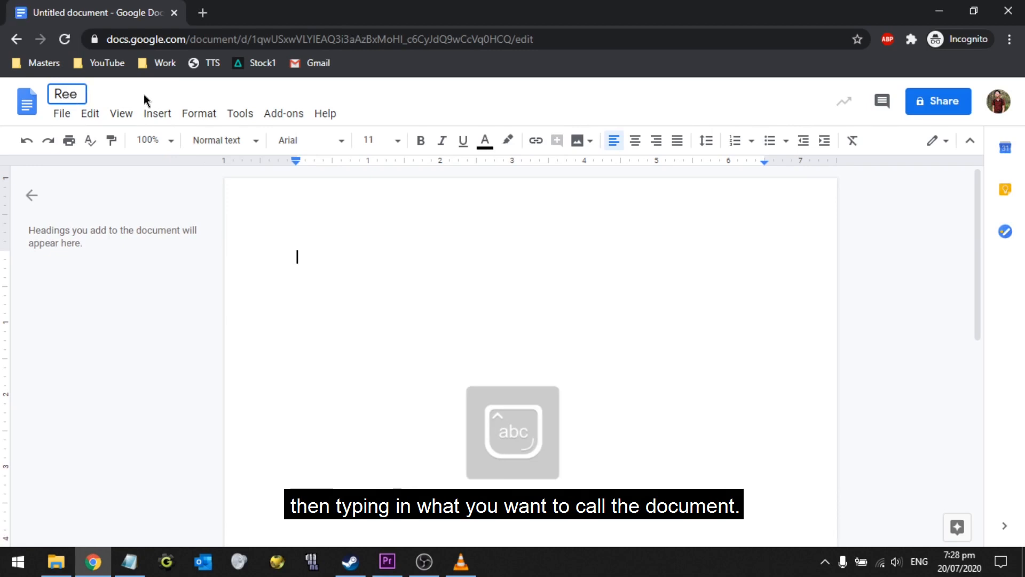
{"action": "type", "text": "Research"}
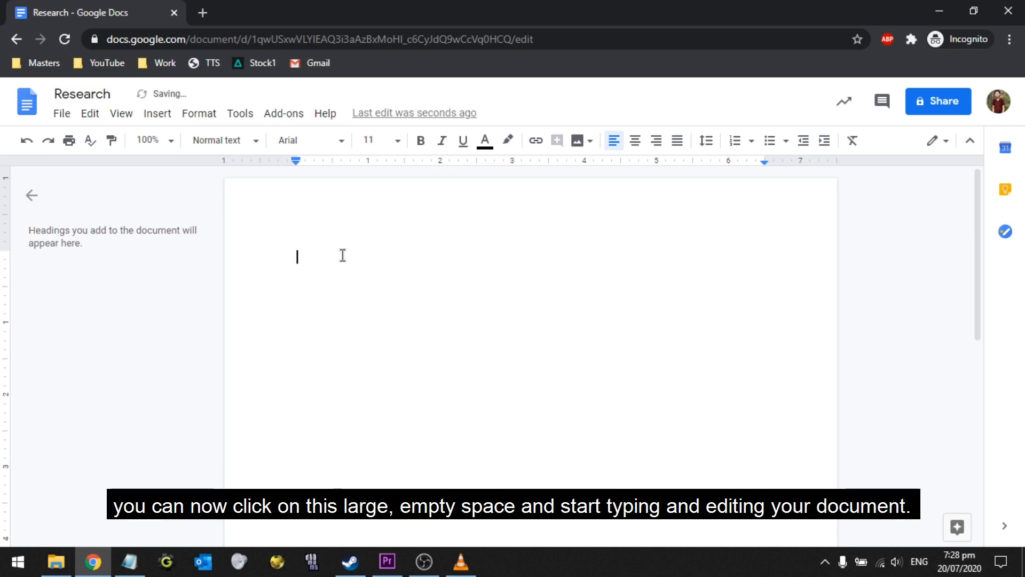
{"action": "type", "text": "Sanchez."}
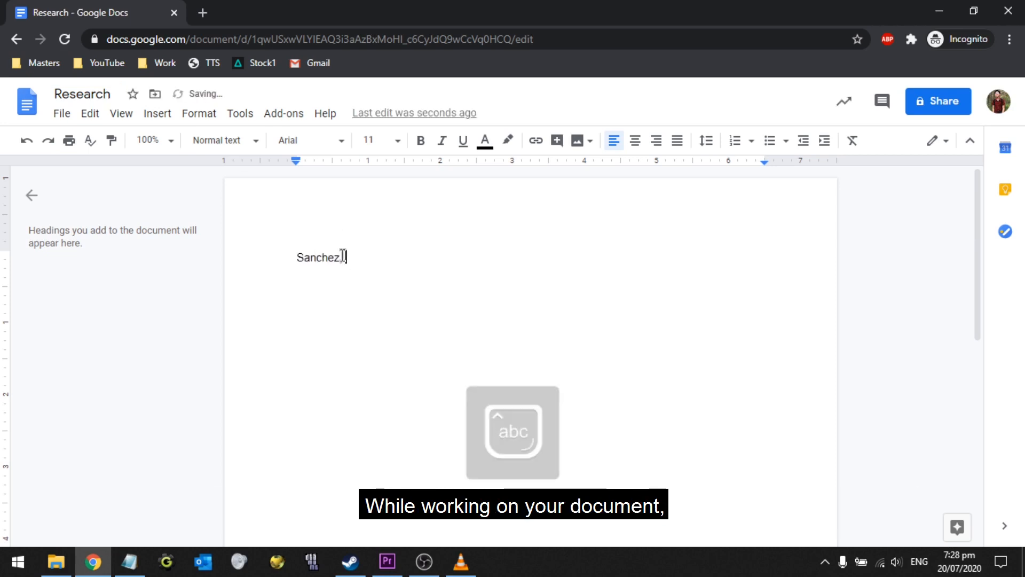
{"action": "type", "text": "Daiben Angelo A."}
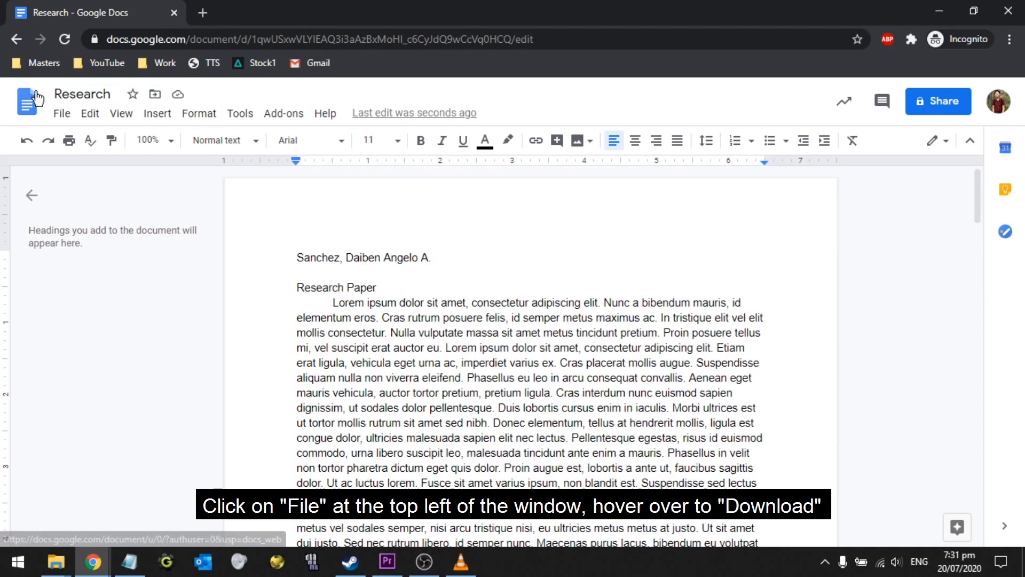
Step: Download the Research document as a PDF Document (.pdf)
{"action": "left_click", "coordinate": [61, 113]}
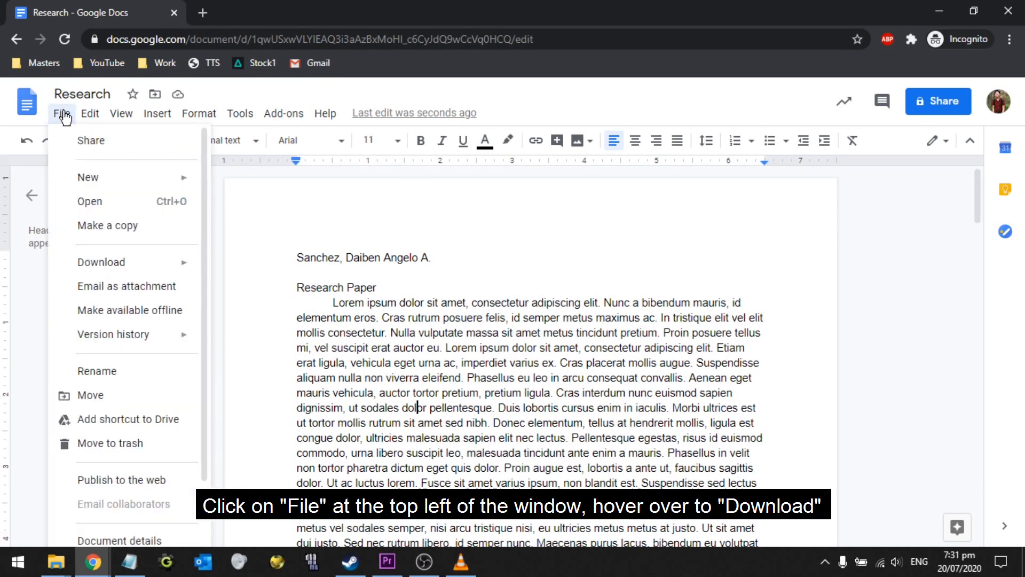
{"action": "mouse_move", "coordinate": [101, 261]}
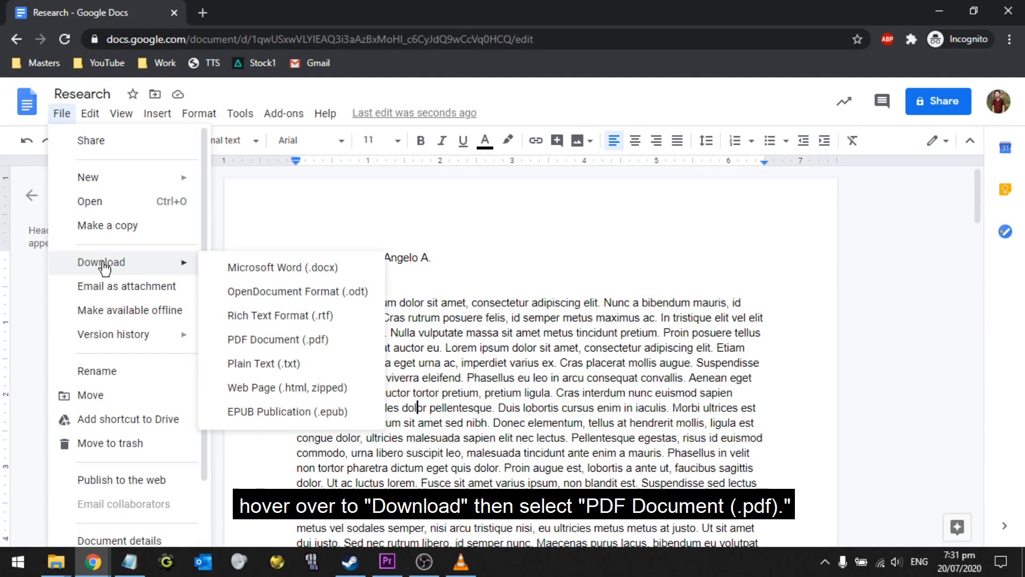
{"action": "mouse_move", "coordinate": [288, 339]}
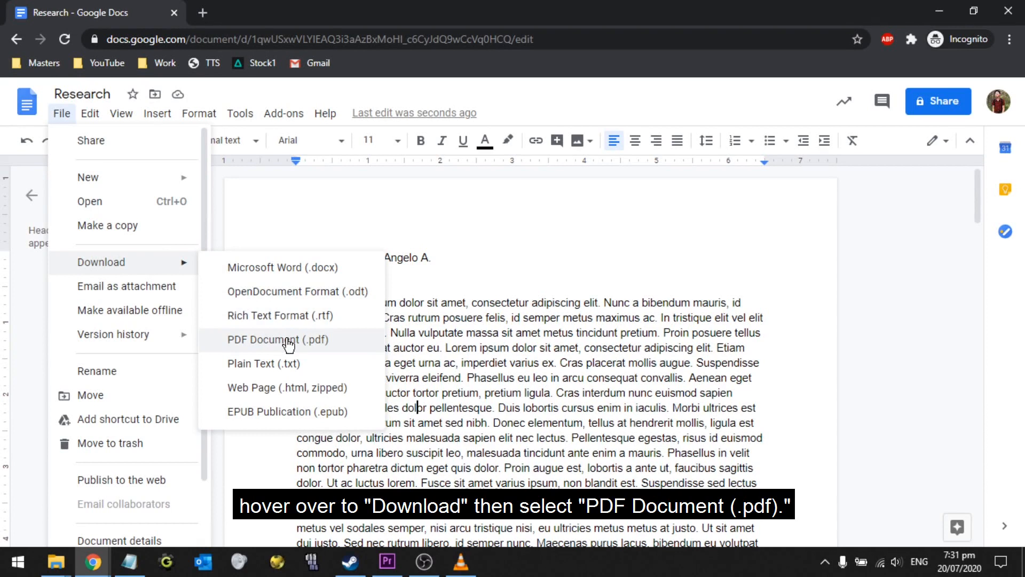
{"action": "left_click", "coordinate": [283, 340]}
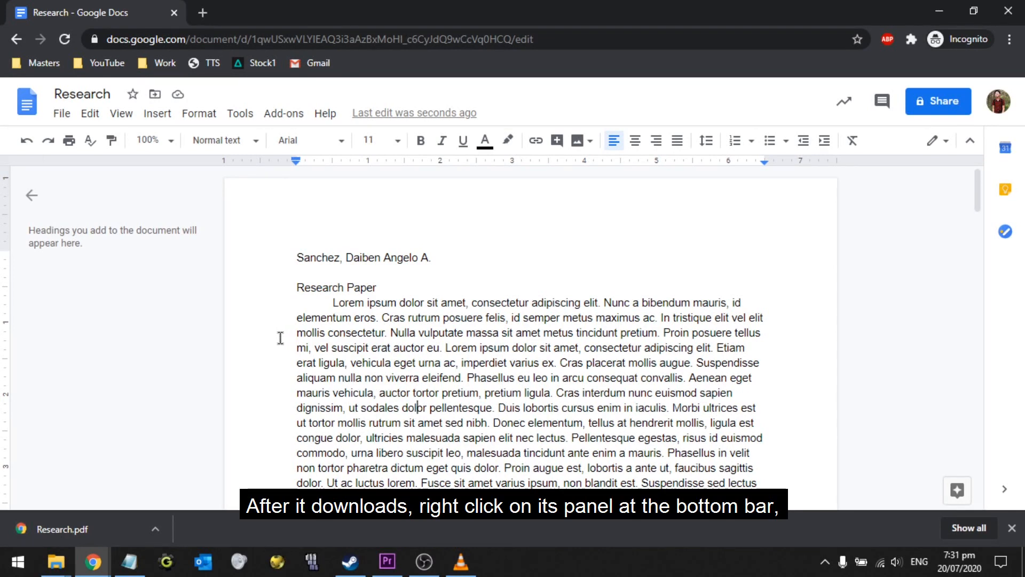
Step: Reveal Research.pdf in its folder, move it to Desktop, and view Desktop
{"action": "right_click", "coordinate": [62, 529]}
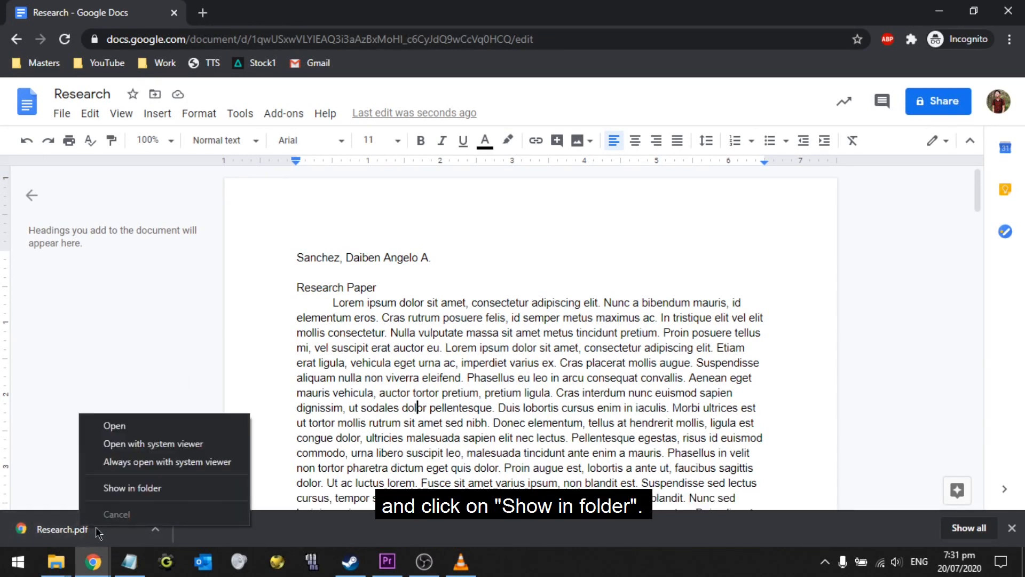
{"action": "left_click", "coordinate": [132, 487]}
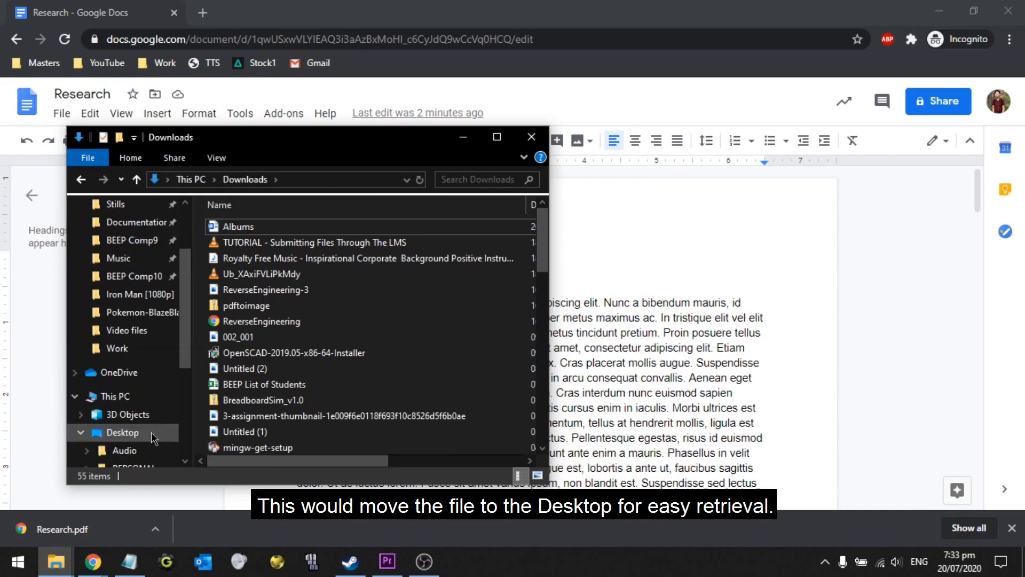
{"action": "left_click", "coordinate": [122, 432]}
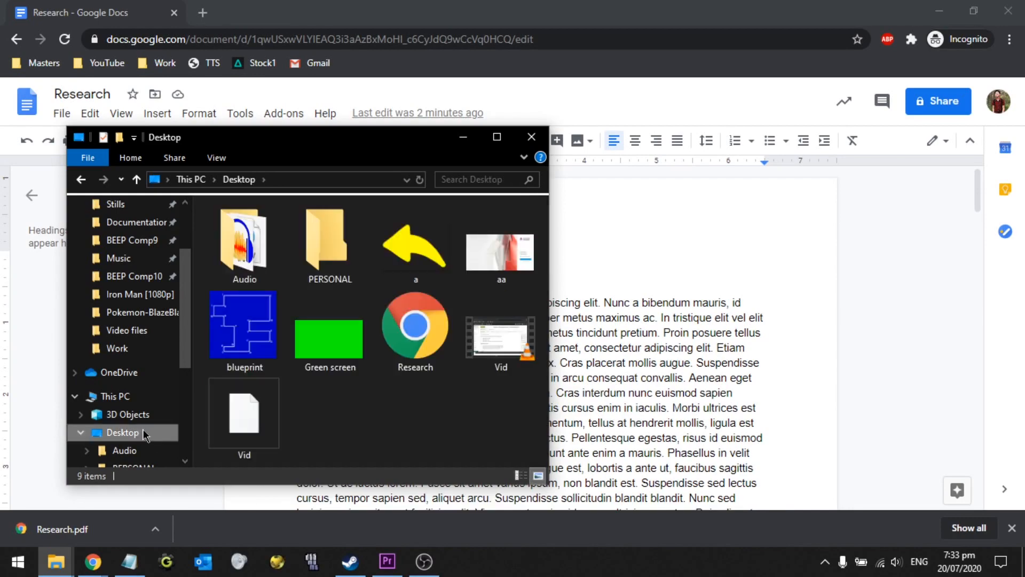
{"action": "mouse_move", "coordinate": [414, 325]}
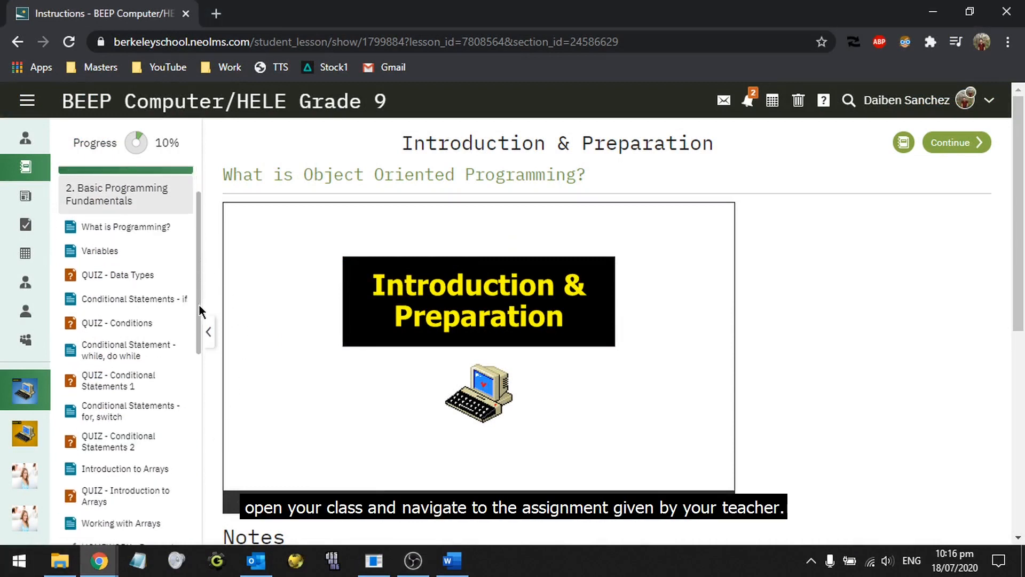
Step: Open the HOMEWORK - Research assignment from the sidebar lesson list
{"action": "scroll", "scroll_direction": "down", "scroll_amount": 3}
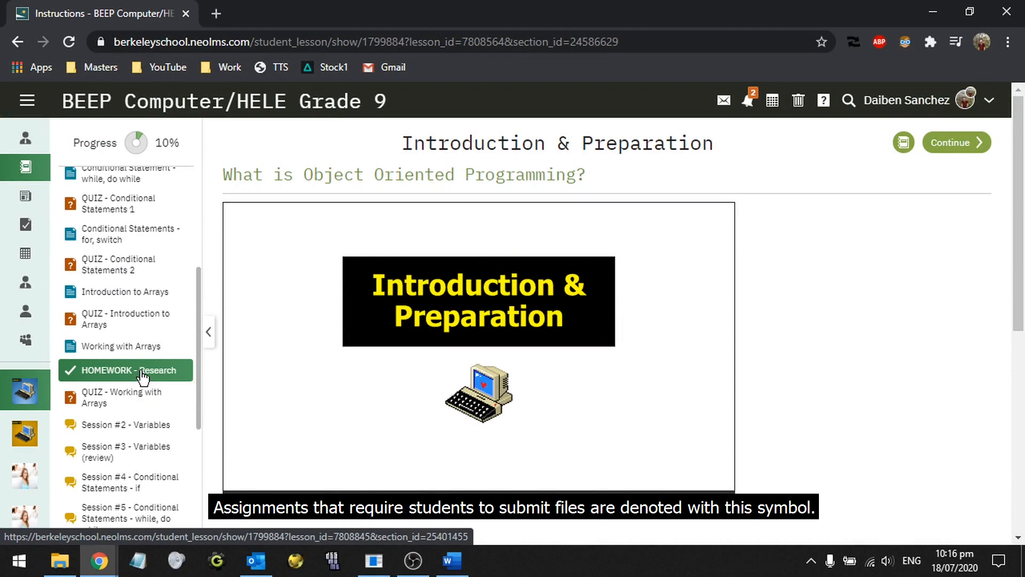
{"action": "left_click", "coordinate": [124, 370]}
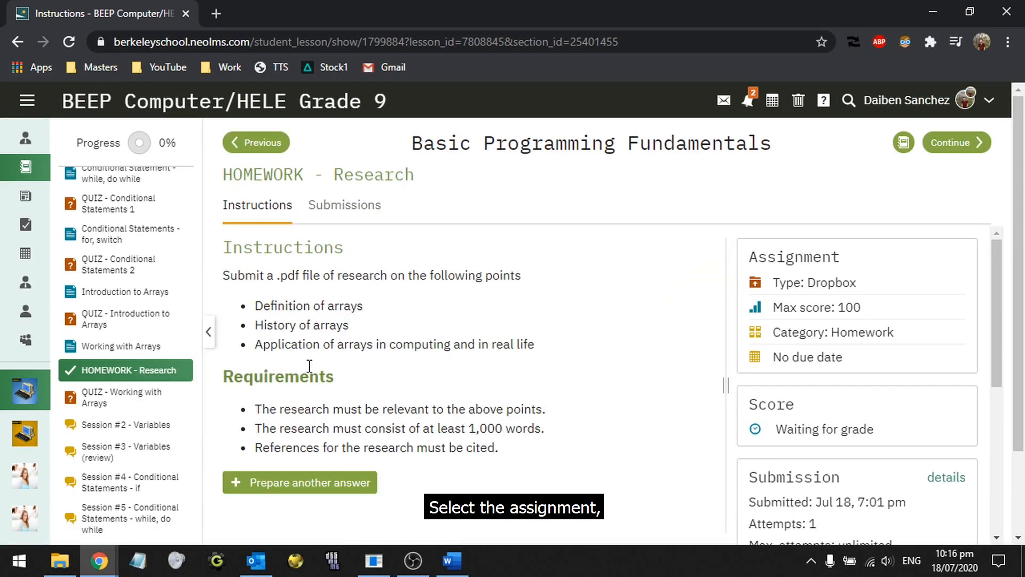
{"action": "mouse_move", "coordinate": [300, 483]}
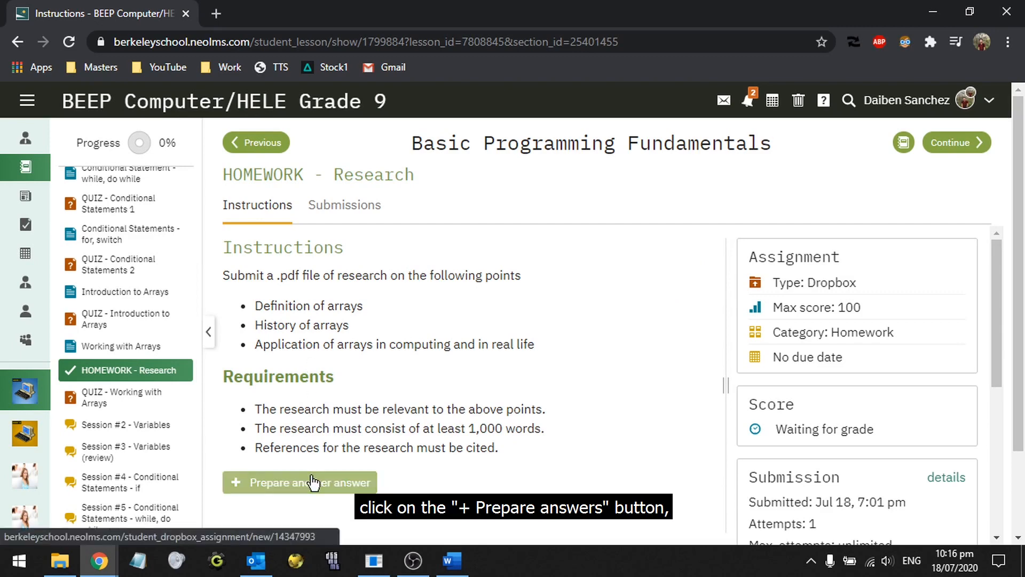
Step: Start a new answer and open the file browser to add an attachment
{"action": "left_click", "coordinate": [300, 483]}
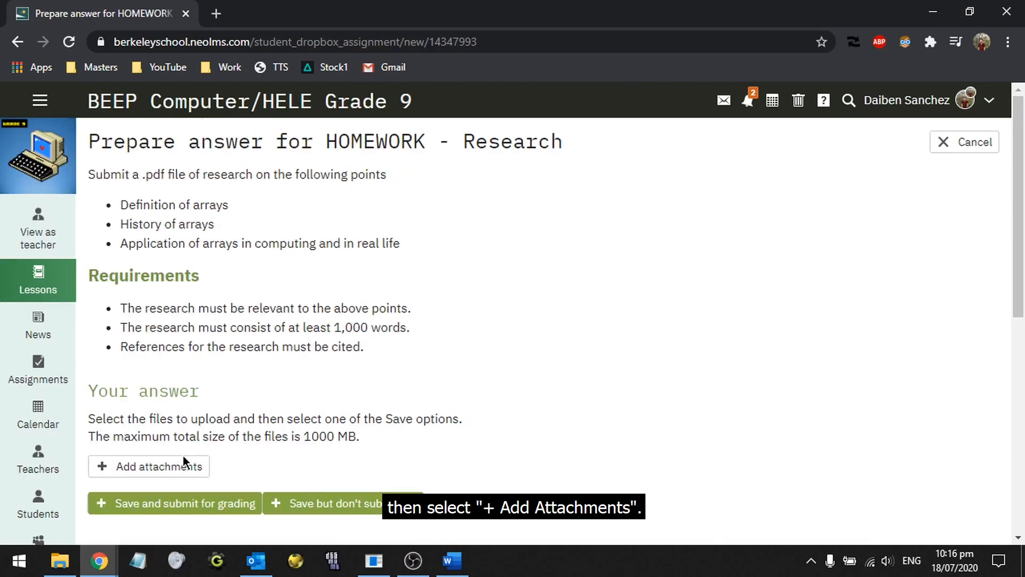
{"action": "left_click", "coordinate": [149, 466]}
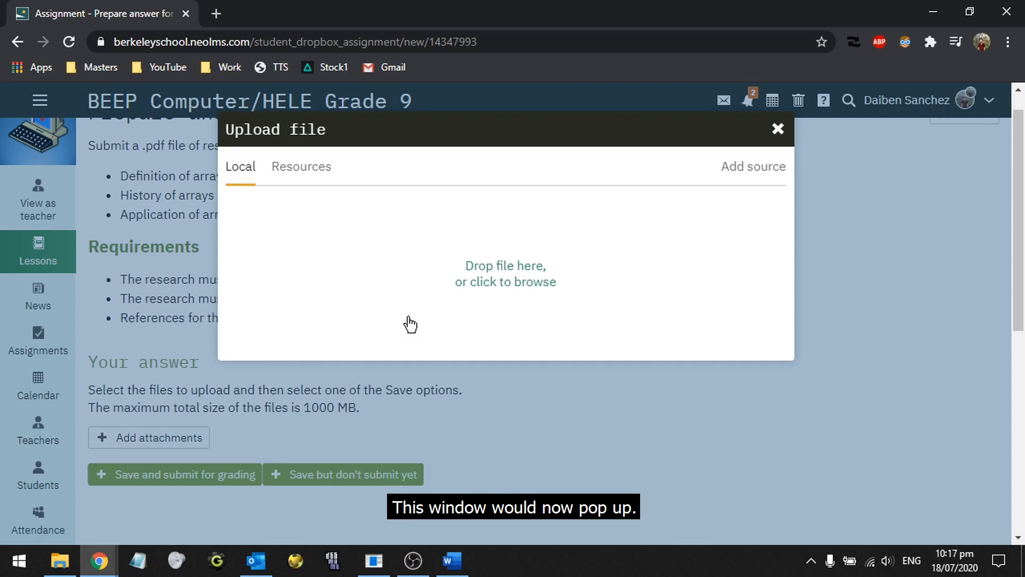
{"action": "left_click", "coordinate": [505, 282]}
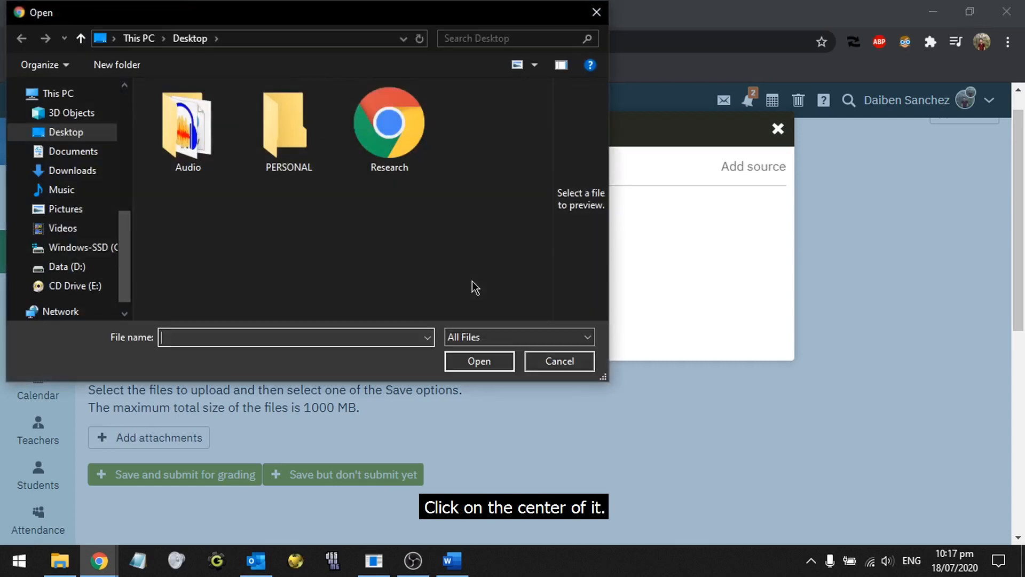
{"action": "mouse_move", "coordinate": [449, 210]}
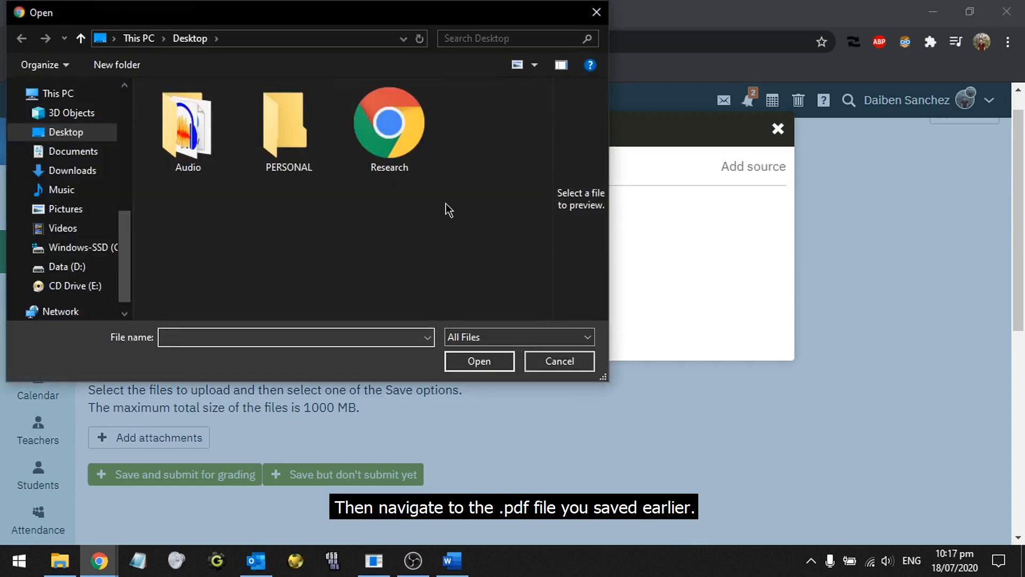
Step: Attach the Research PDF from Desktop and submit the answer for grading
{"action": "left_click", "coordinate": [389, 127]}
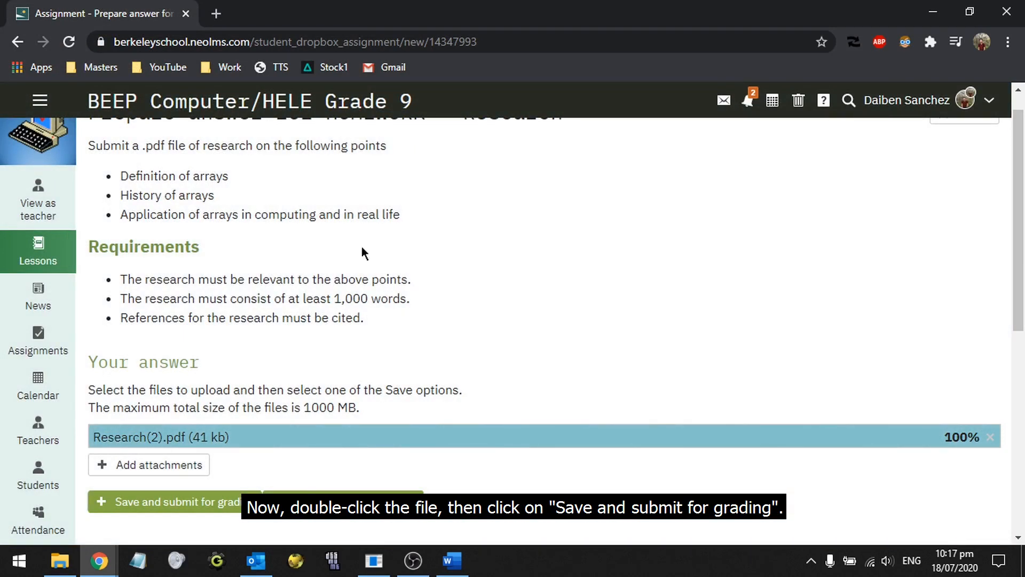
{"action": "left_click", "coordinate": [184, 502]}
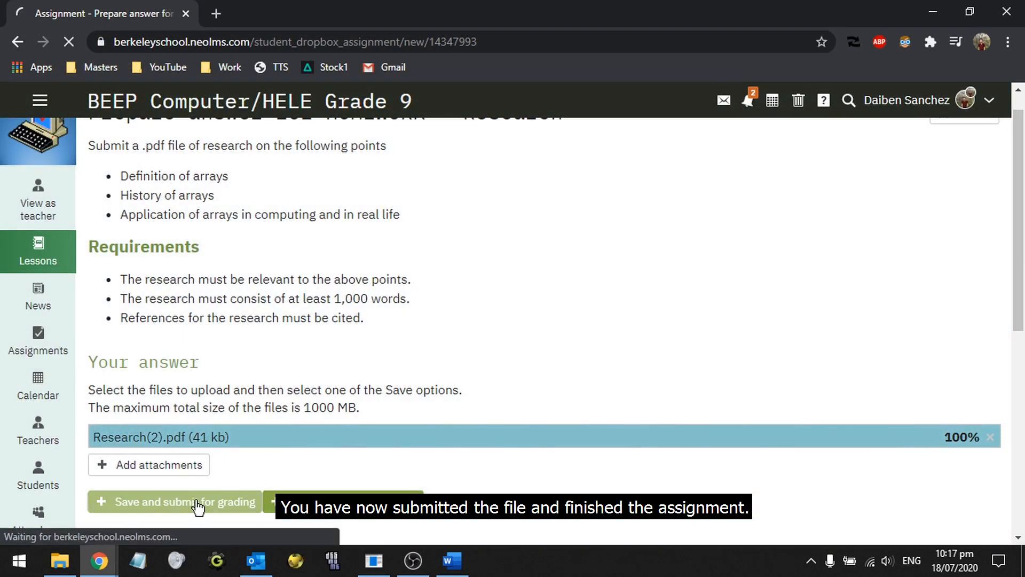
{"action": "left_click", "coordinate": [183, 501]}
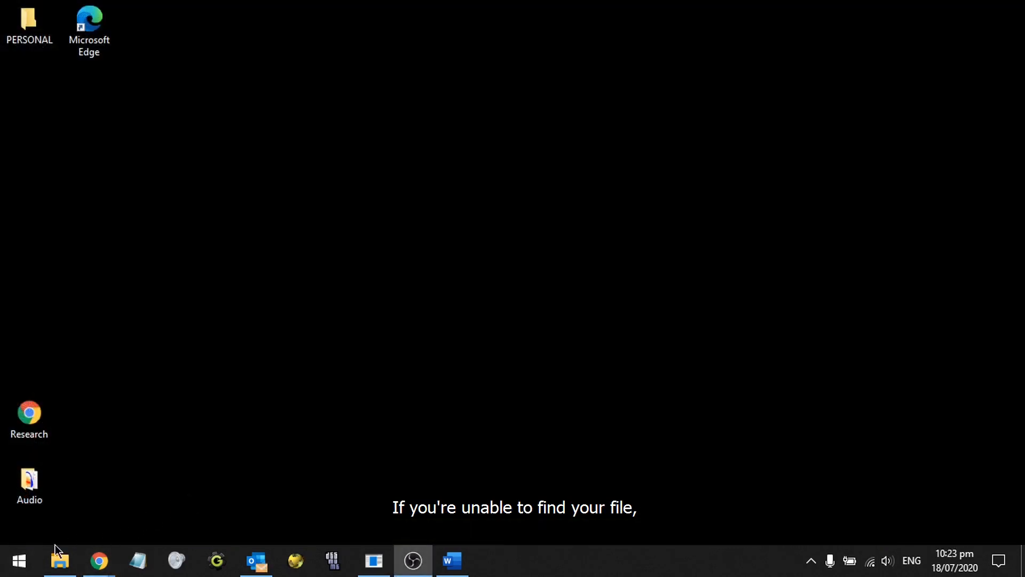
Step: Search the Start menu for 'res' to find the Research file
{"action": "left_click", "coordinate": [18, 560]}
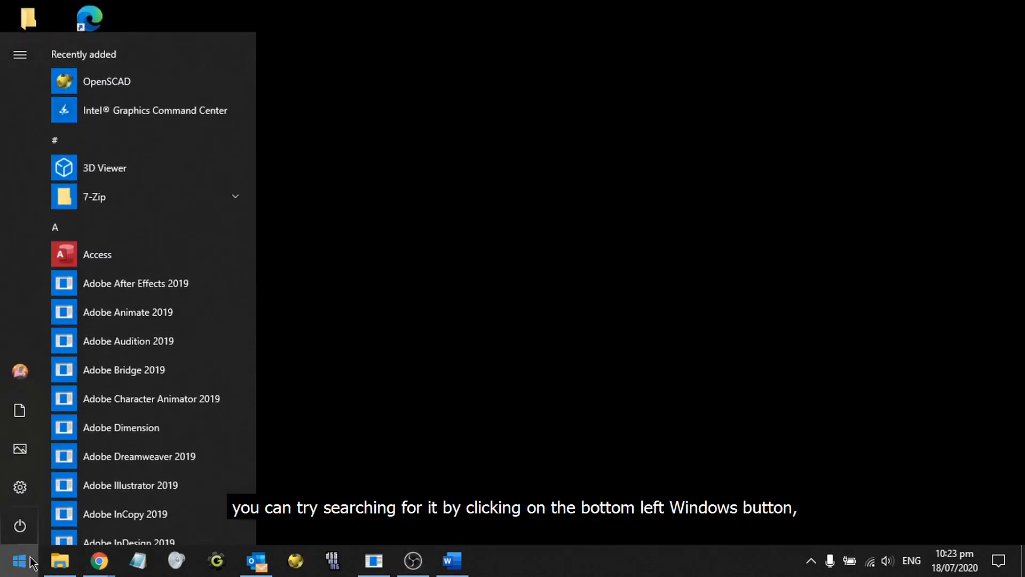
{"action": "type", "text": "res"}
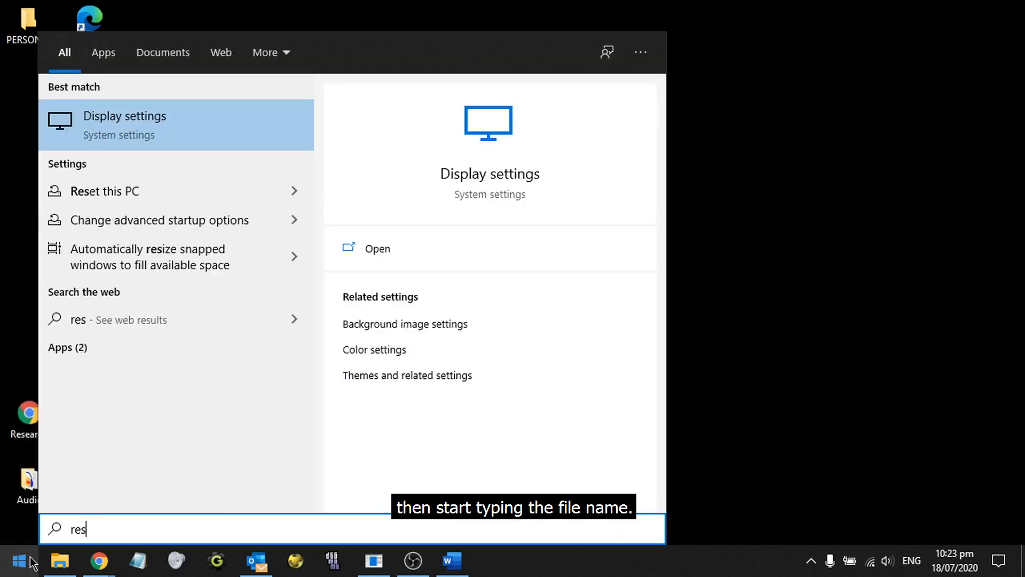